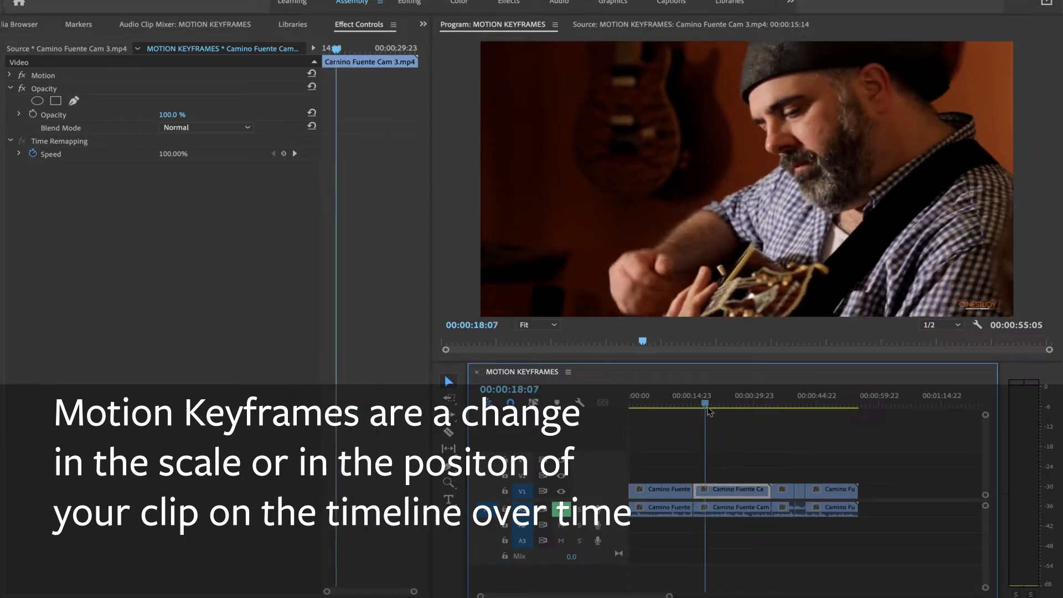
Click an empty timeline area so Effect Controls shows '(no clip selected)'.
left_click(740, 406)
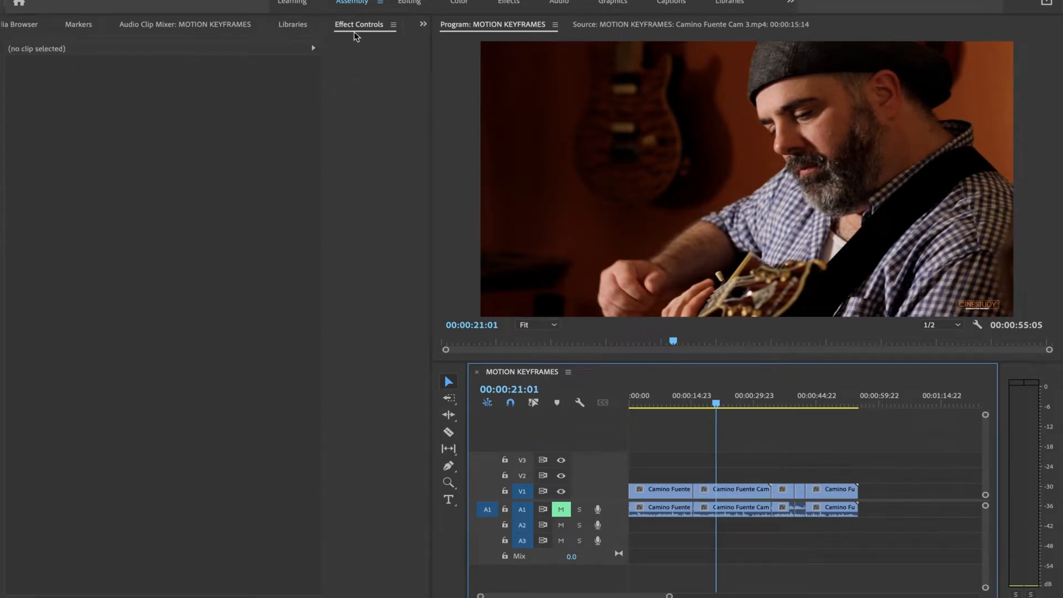
mouse_move(301, 2)
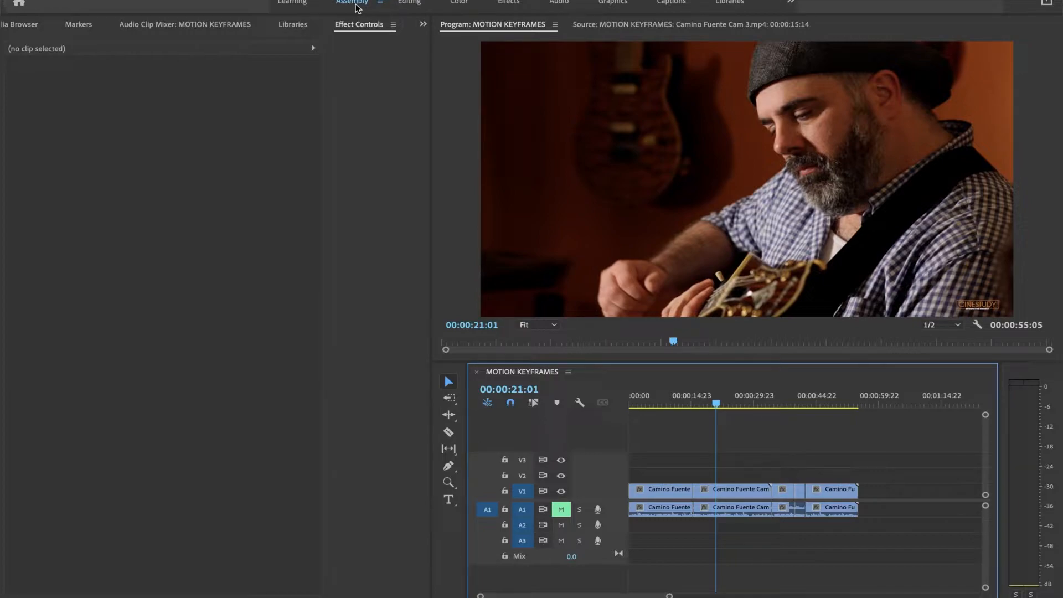
mouse_move(277, 9)
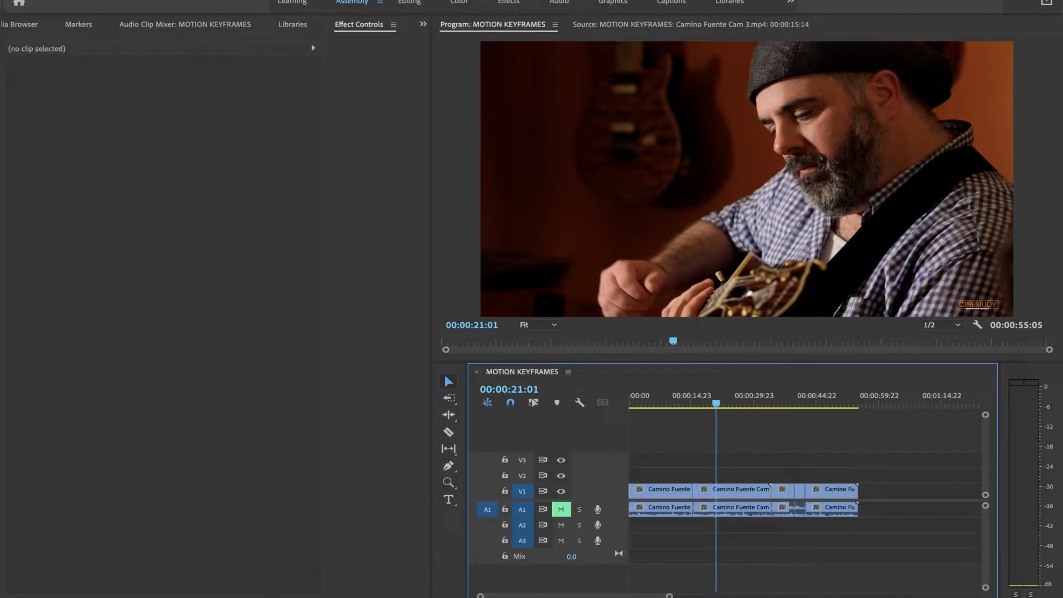
Show Effect Controls from the Window menu and place the playhead at the animation start.
left_click(379, 3)
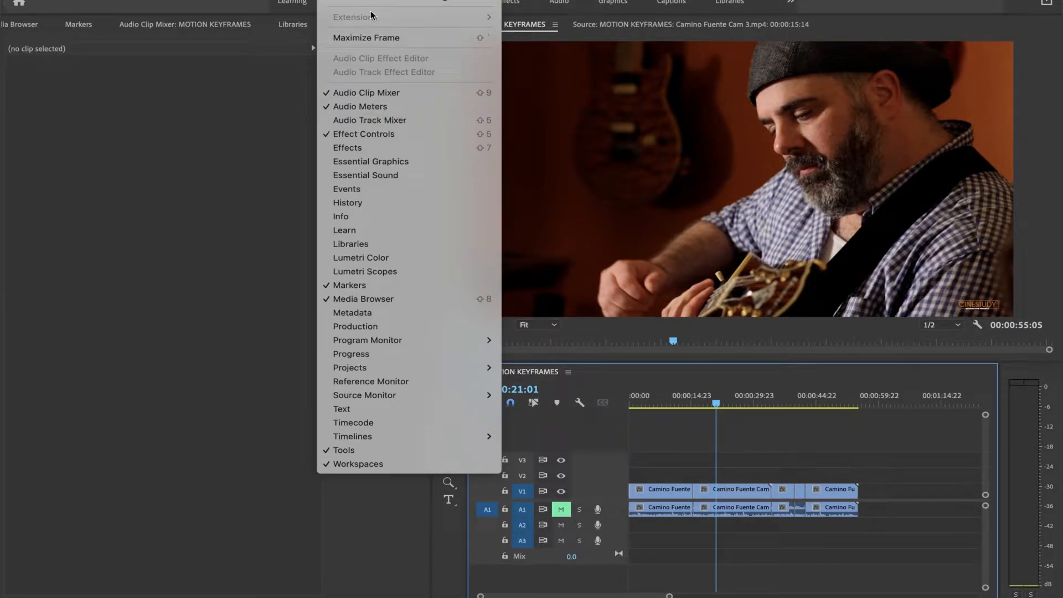
mouse_move(352, 137)
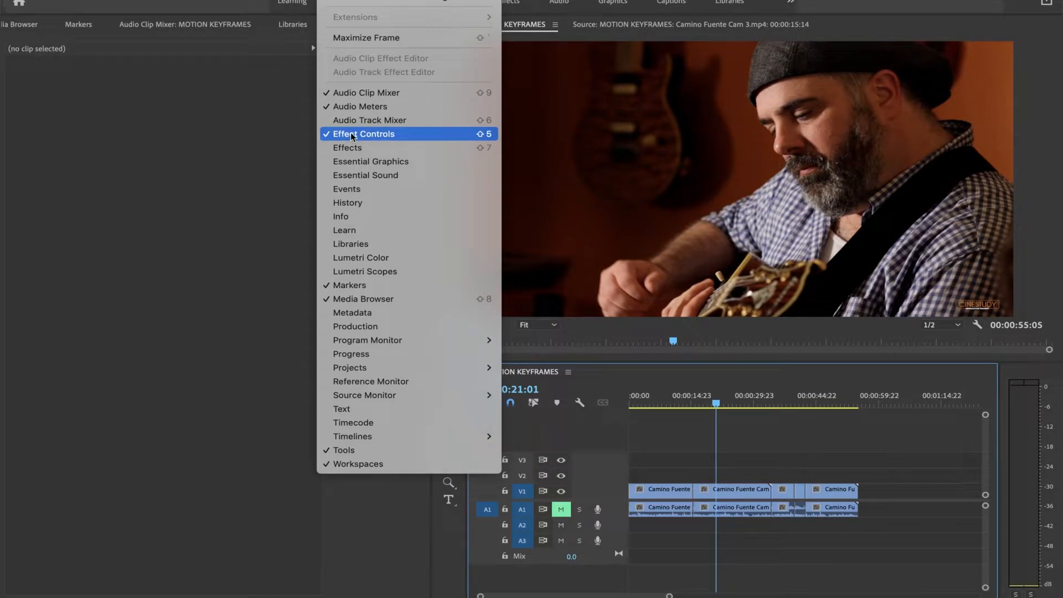
mouse_move(255, 122)
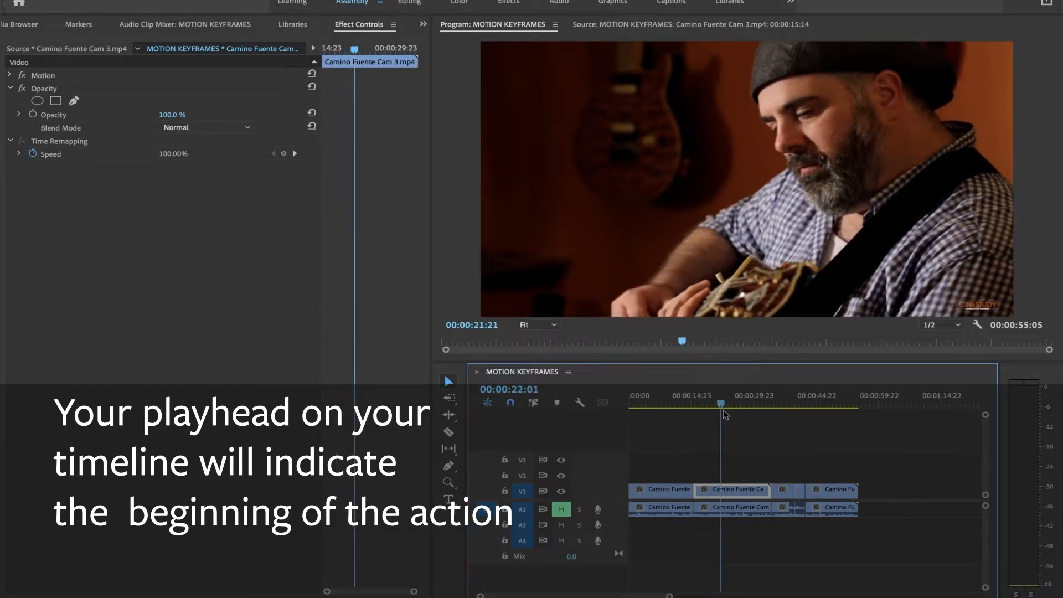
left_click_drag(721, 404, 712, 404)
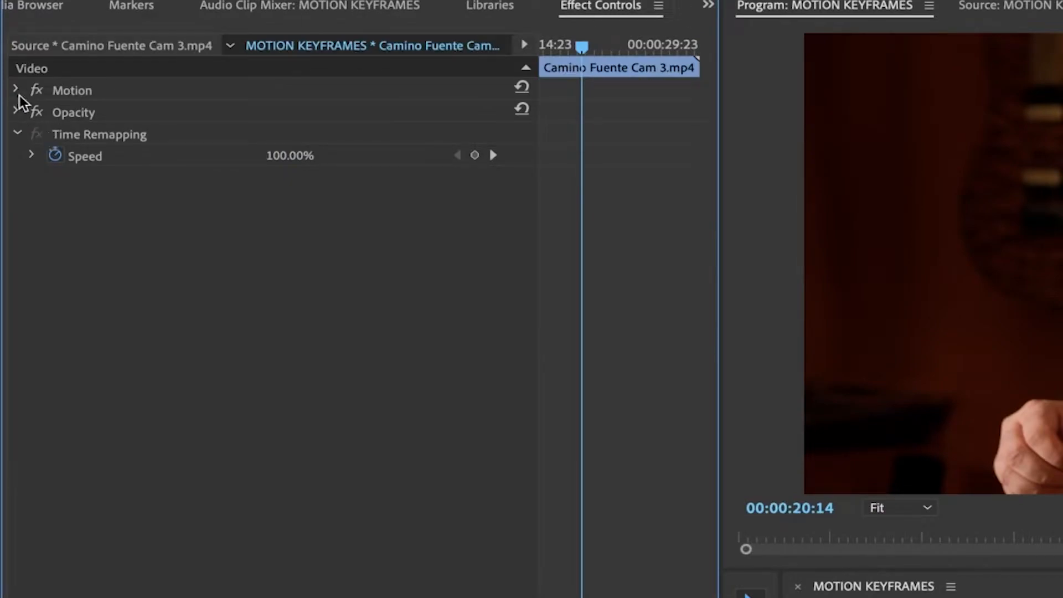
Expand Motion and enable the Position and Scale stopwatches to create first keyframes.
left_click(15, 90)
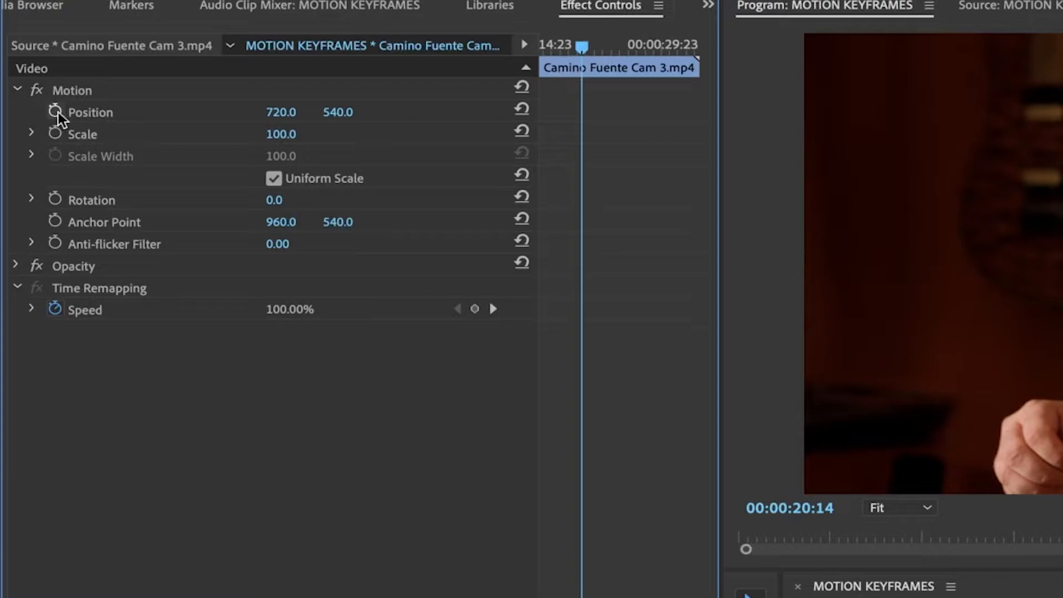
mouse_move(55, 137)
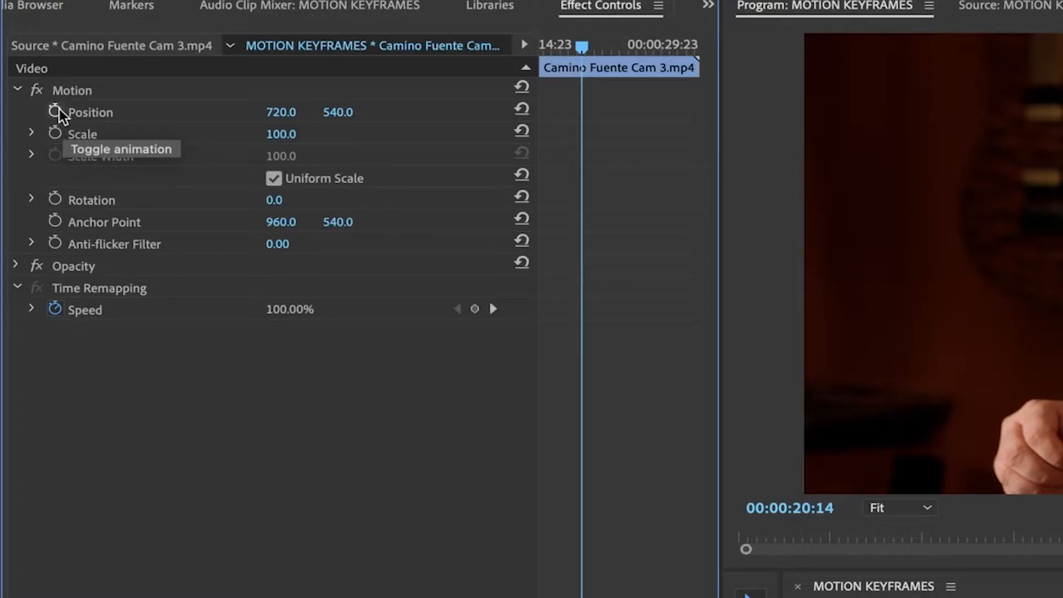
left_click(54, 111)
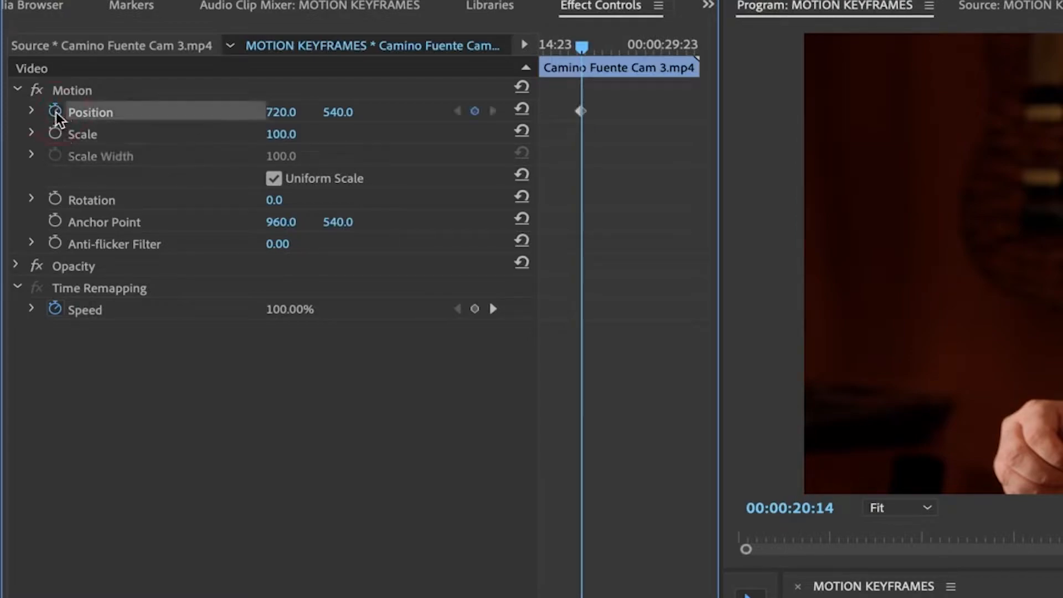
left_click(52, 134)
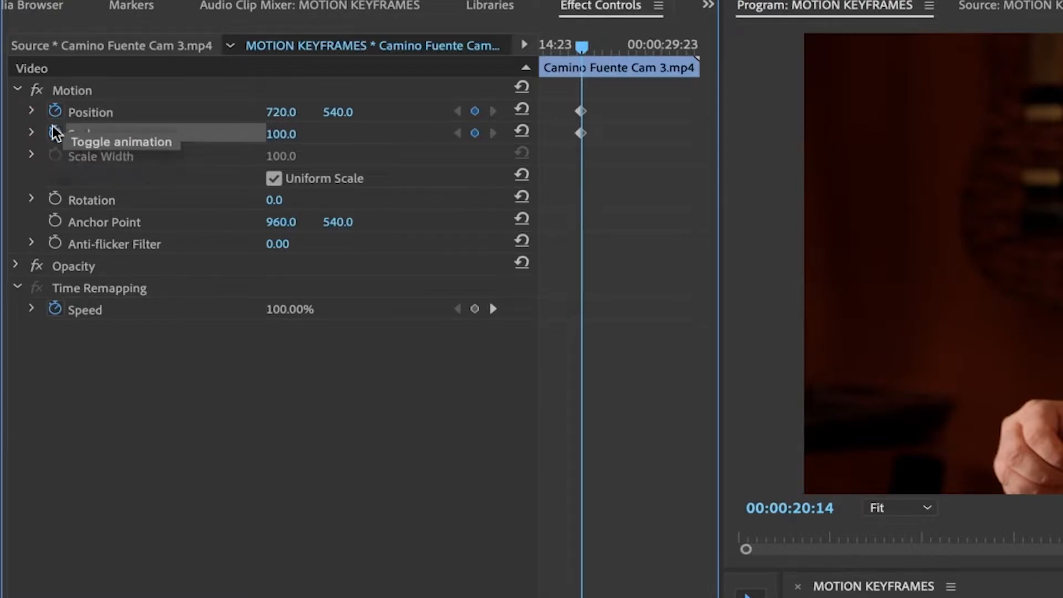
mouse_move(80, 161)
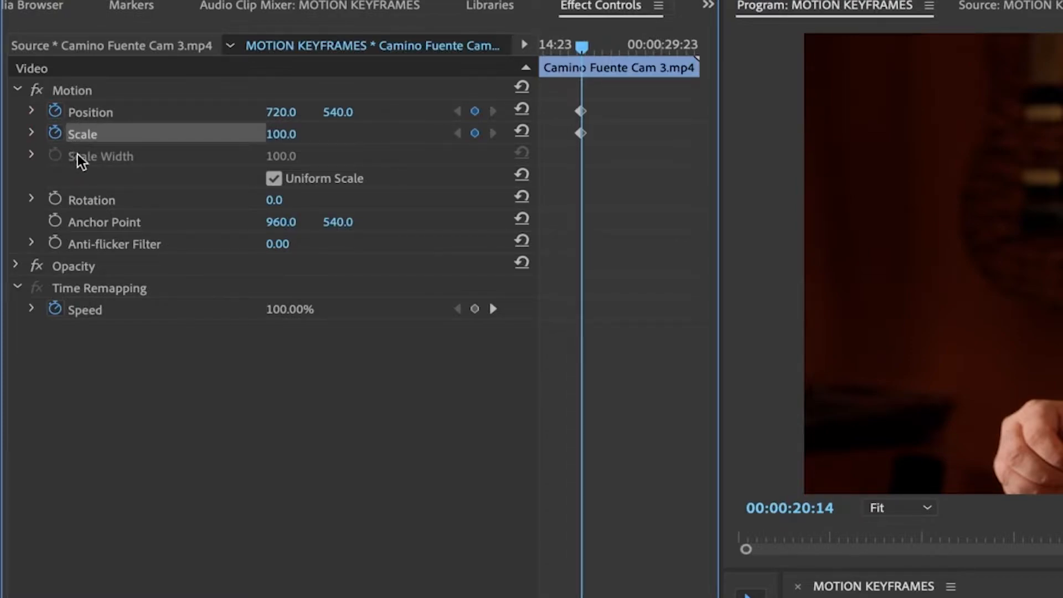
mouse_move(101, 161)
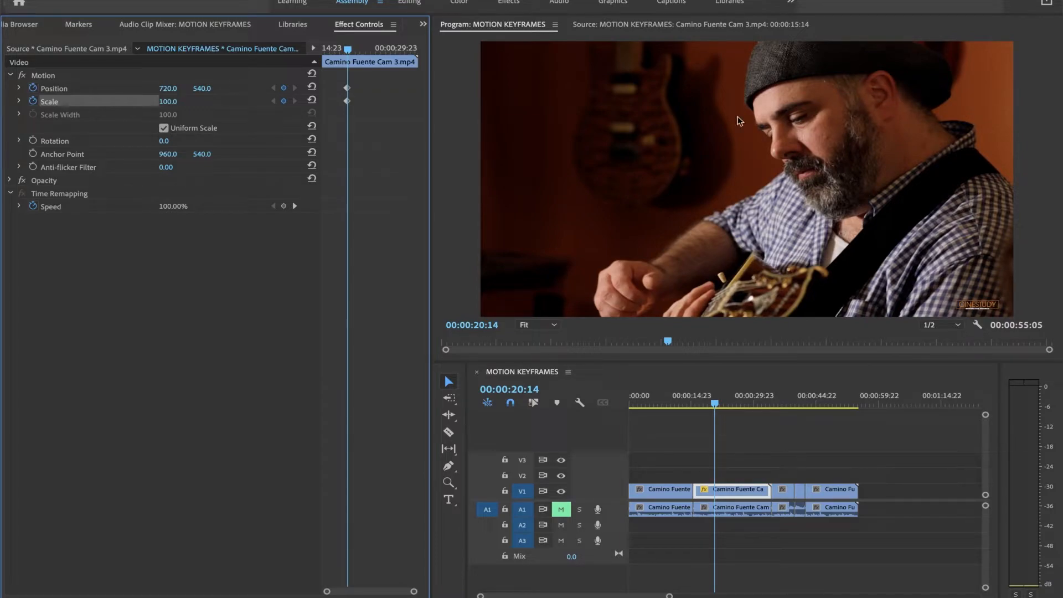
mouse_move(832, 202)
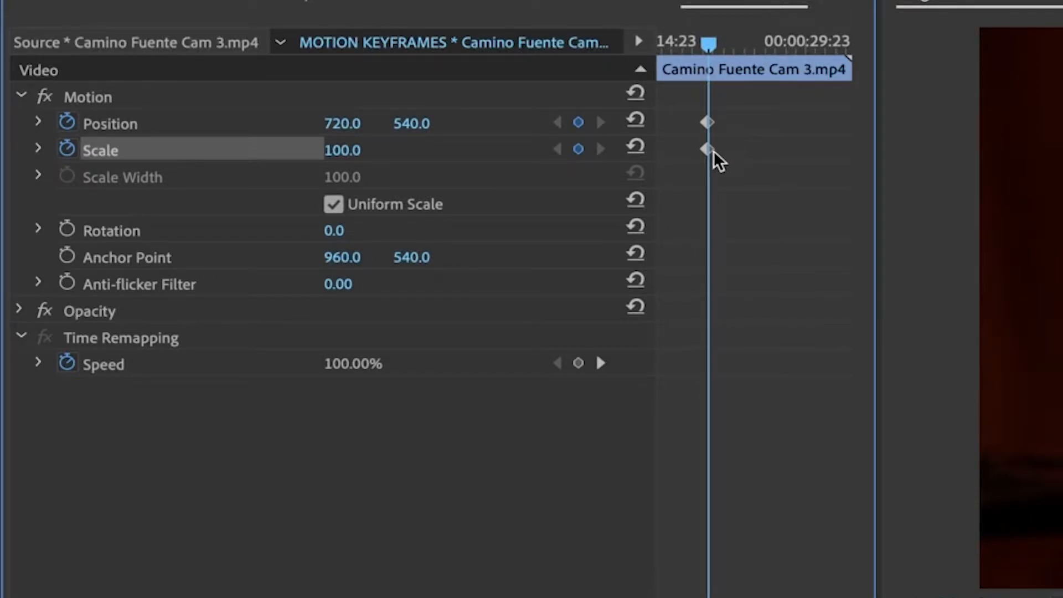
mouse_move(355, 103)
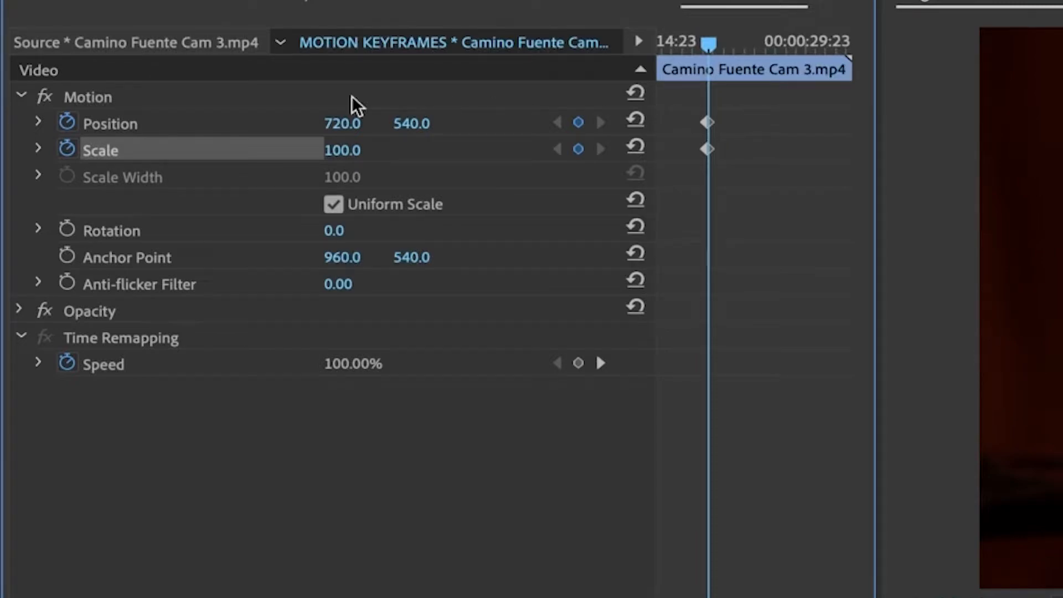
mouse_move(721, 131)
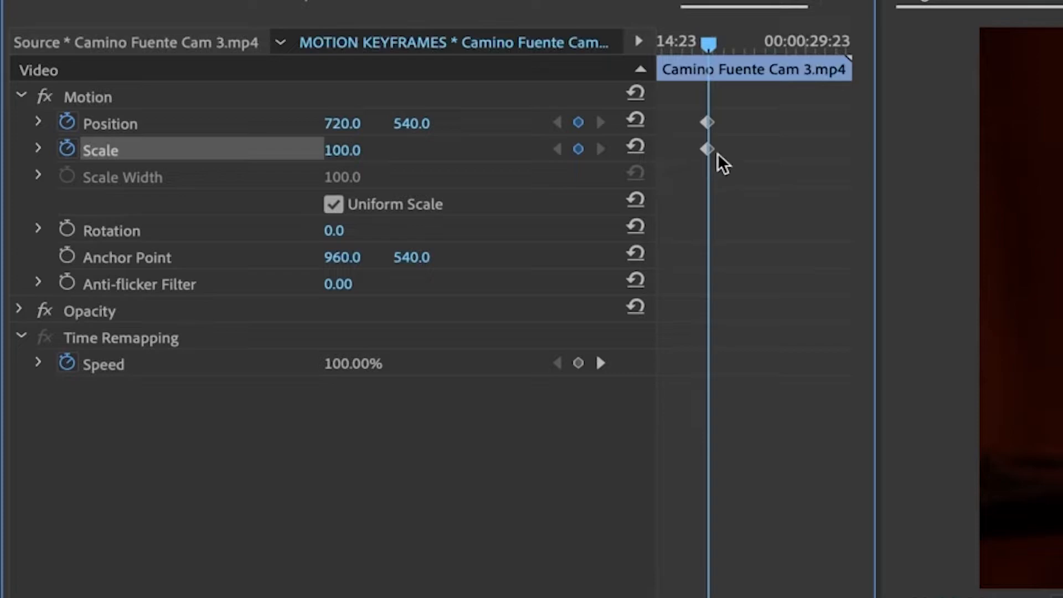
mouse_move(716, 157)
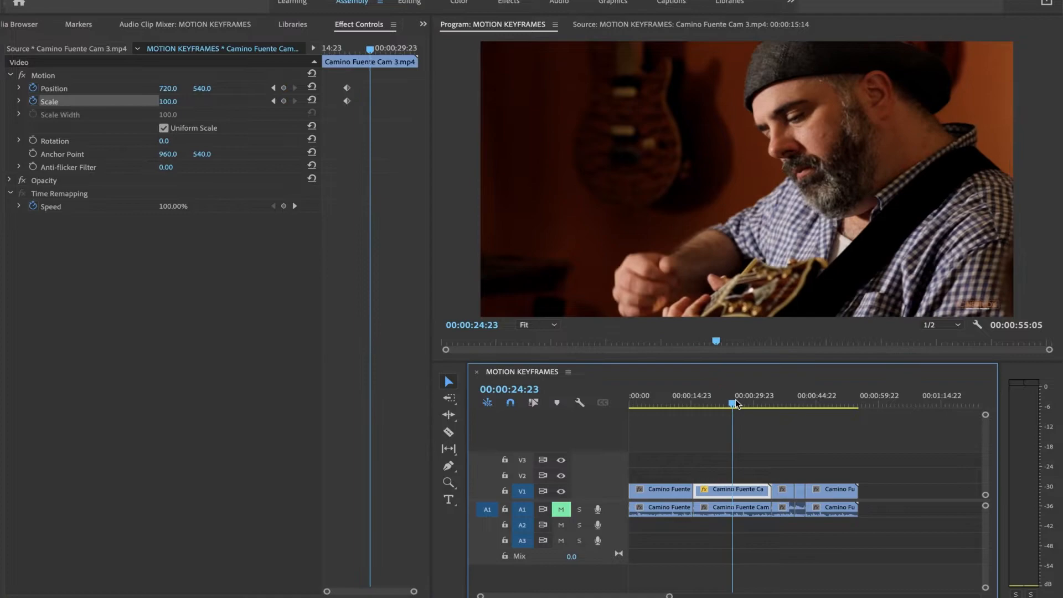
Later in the clip, center the 205% zoomed shot on the face, then return to the previous keyframe.
left_click_drag(732, 403, 750, 404)
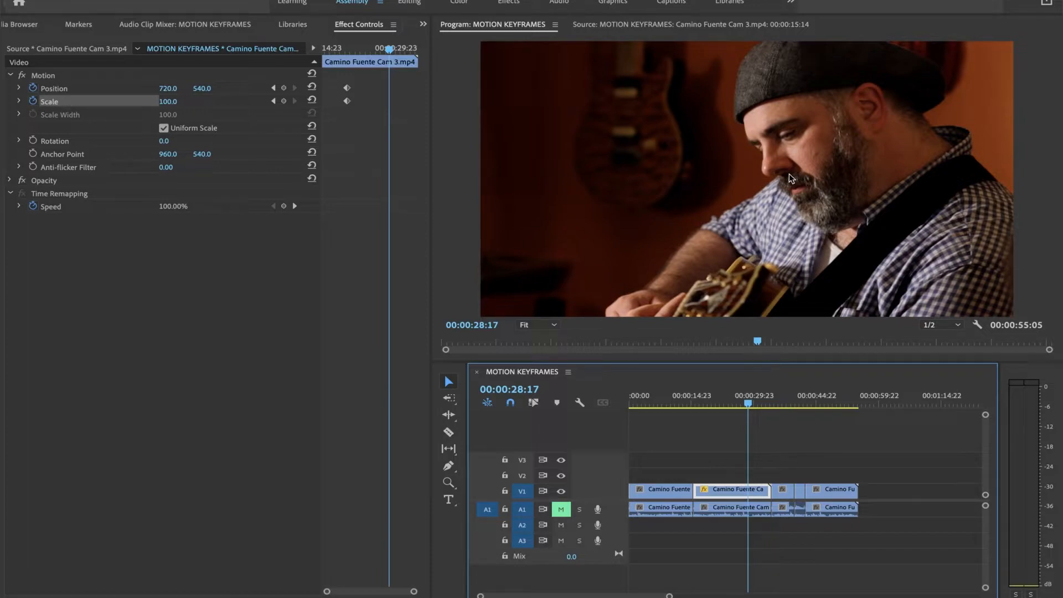
mouse_move(113, 145)
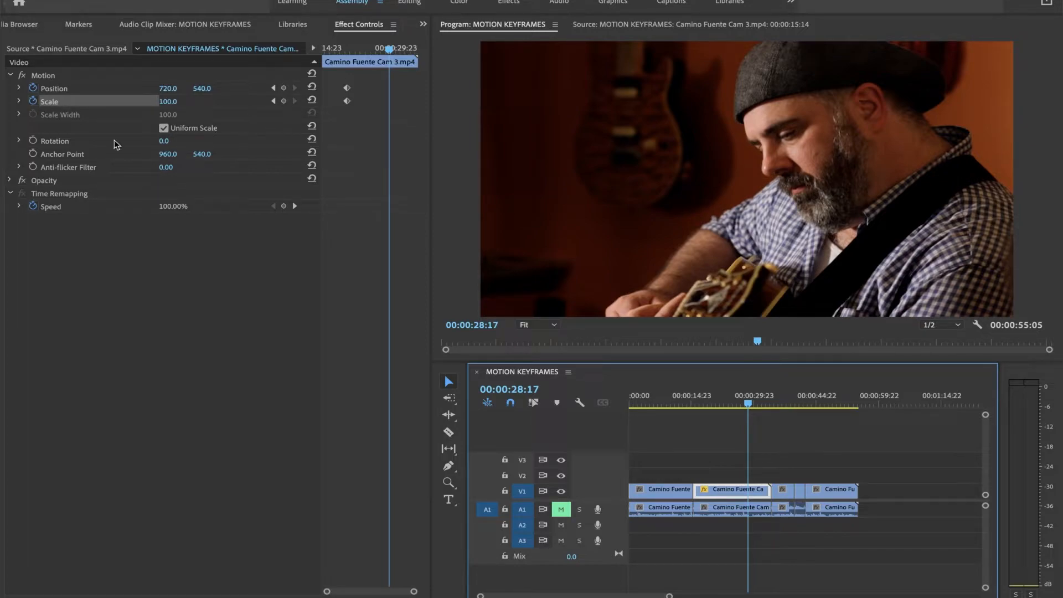
mouse_move(157, 113)
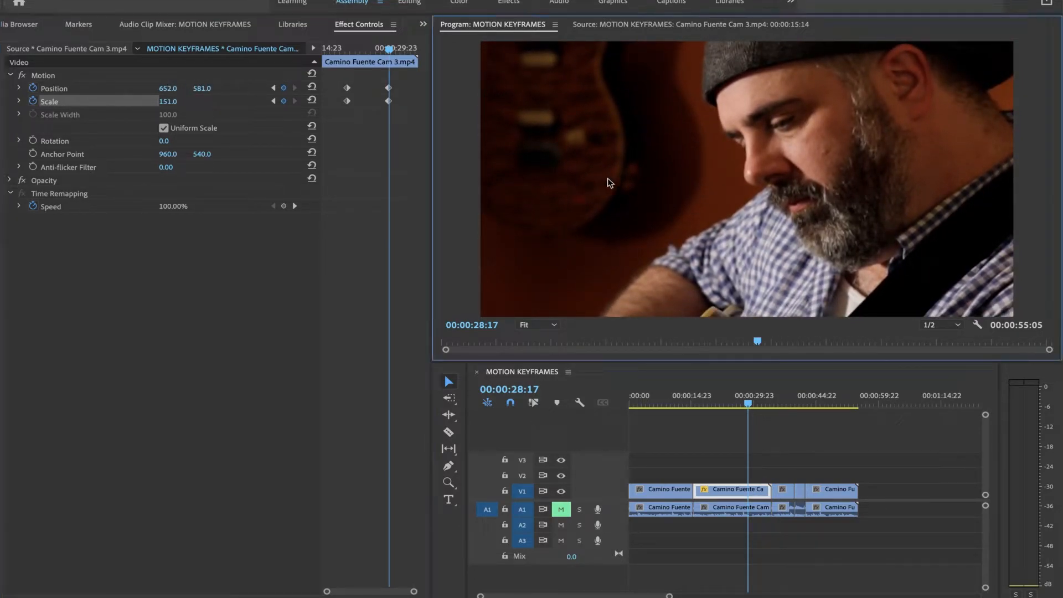
left_click_drag(608, 182, 798, 209)
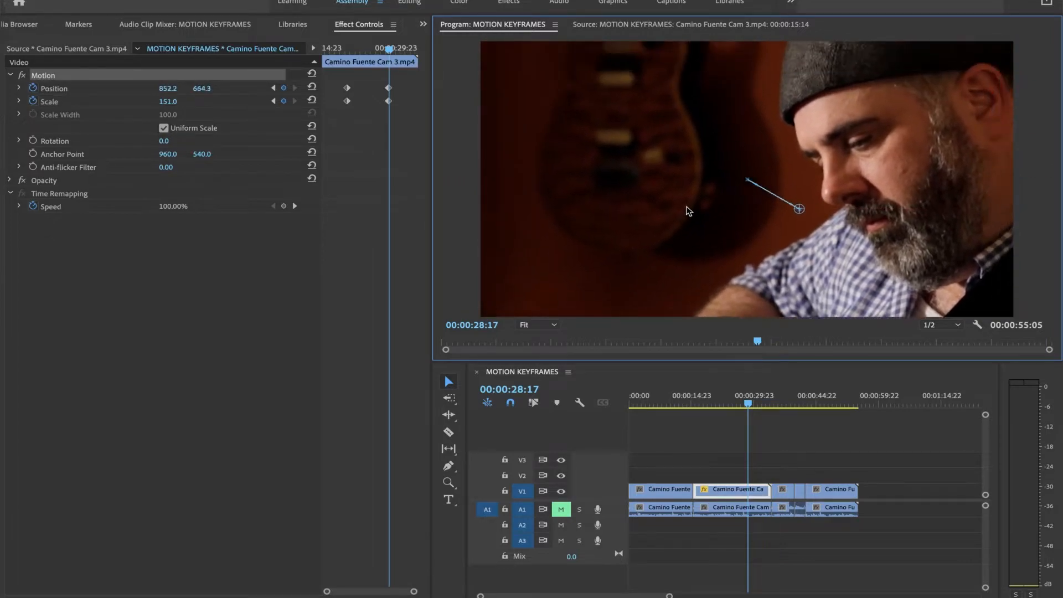
left_click_drag(799, 208, 840, 191)
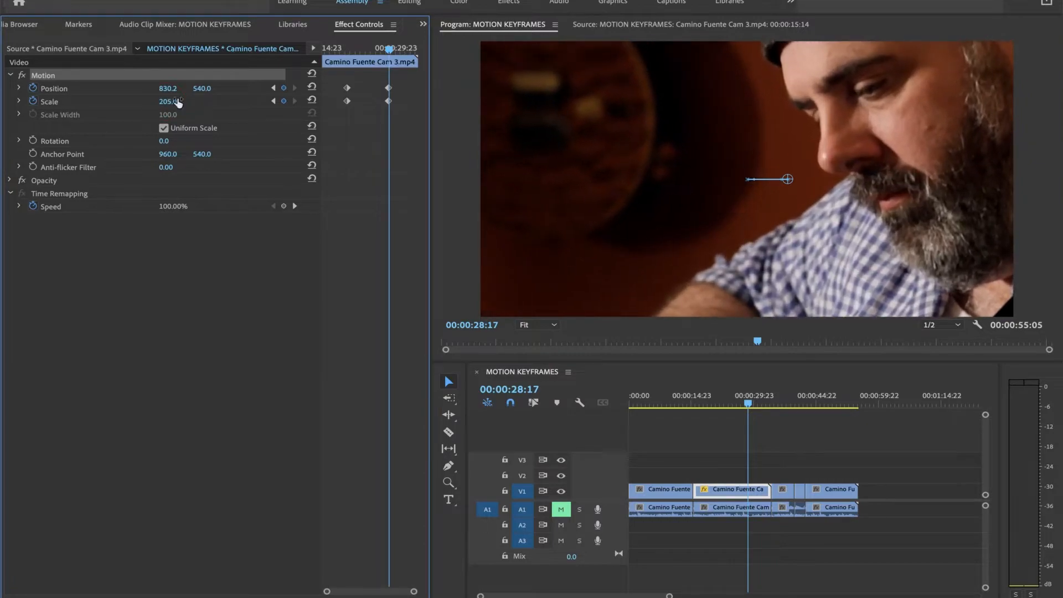
left_click_drag(787, 179, 730, 219)
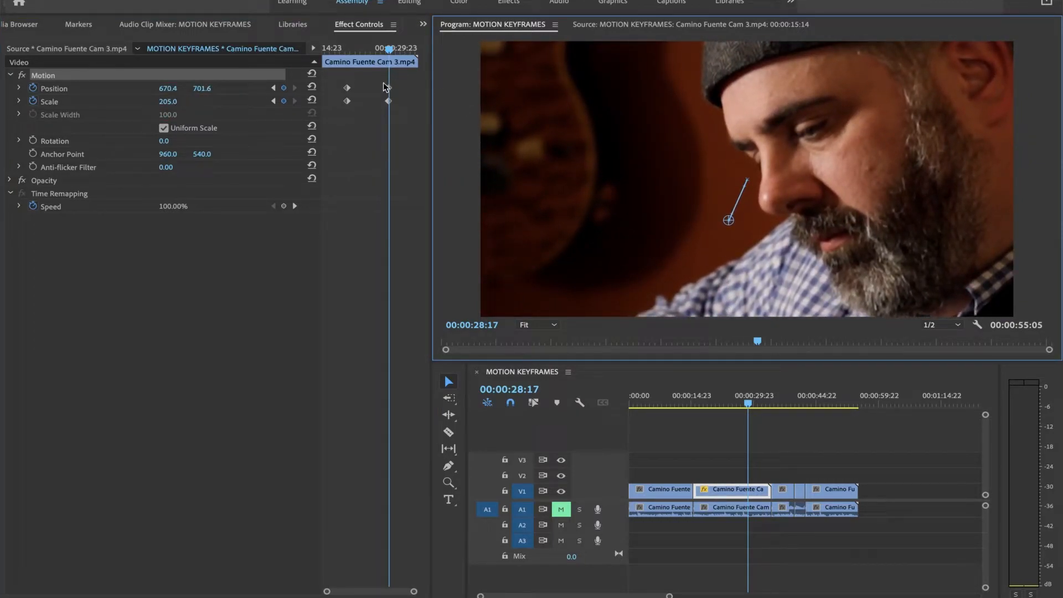
mouse_move(273, 88)
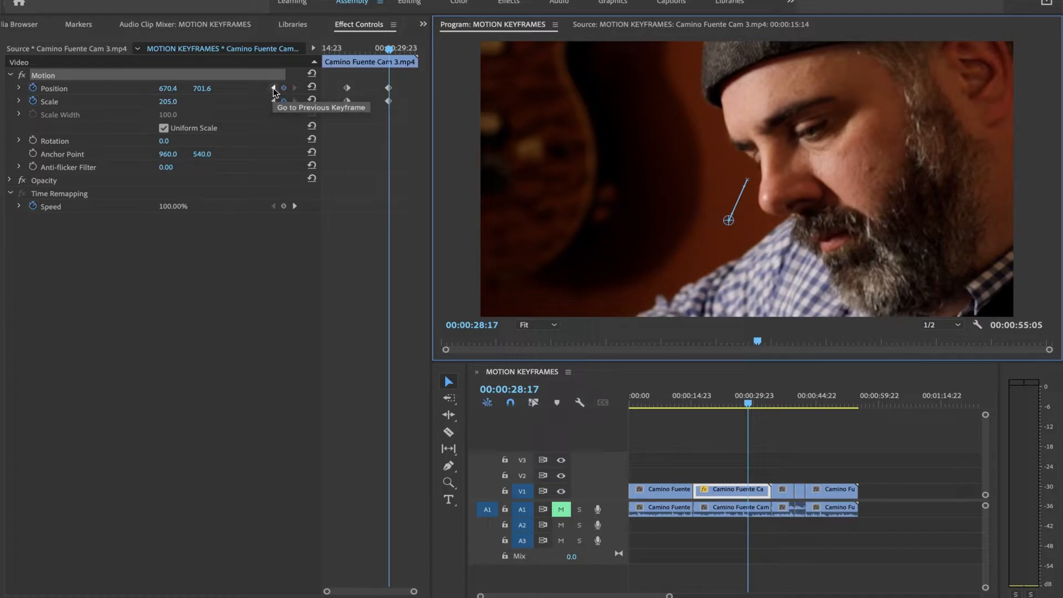
left_click(274, 88)
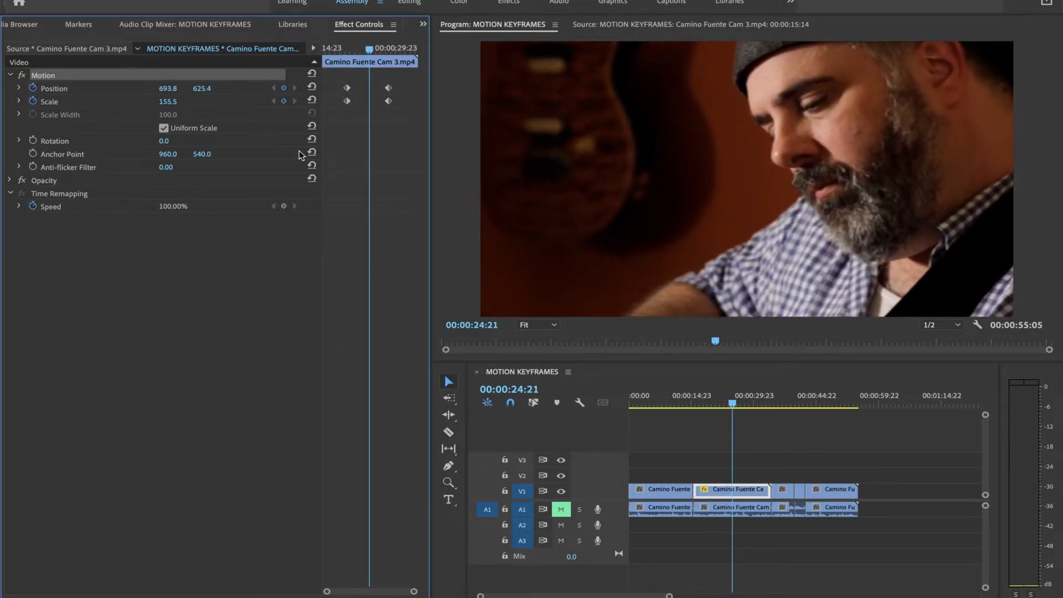
left_click(737, 412)
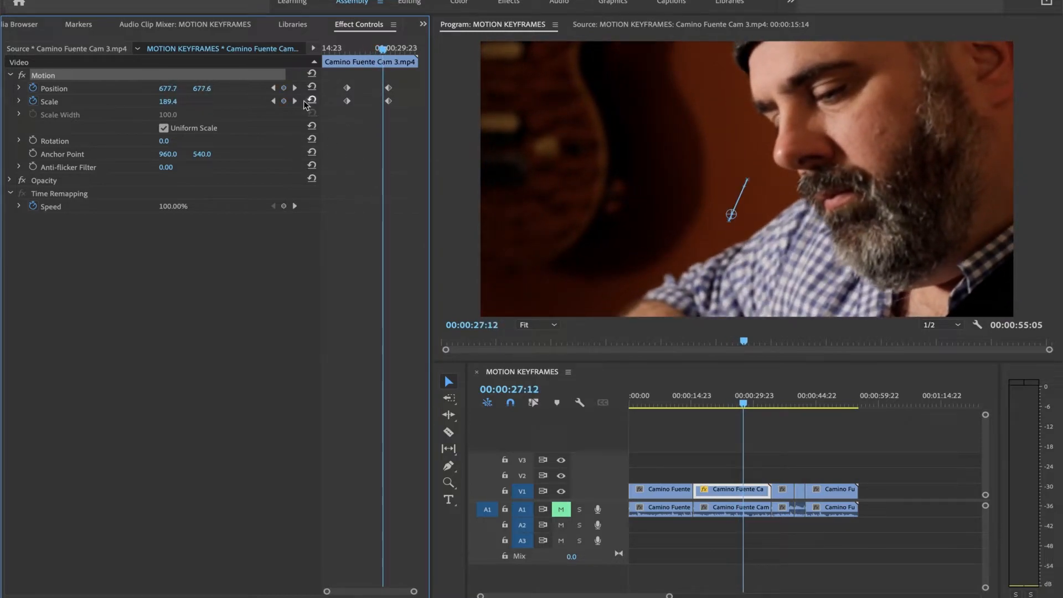
left_click(294, 88)
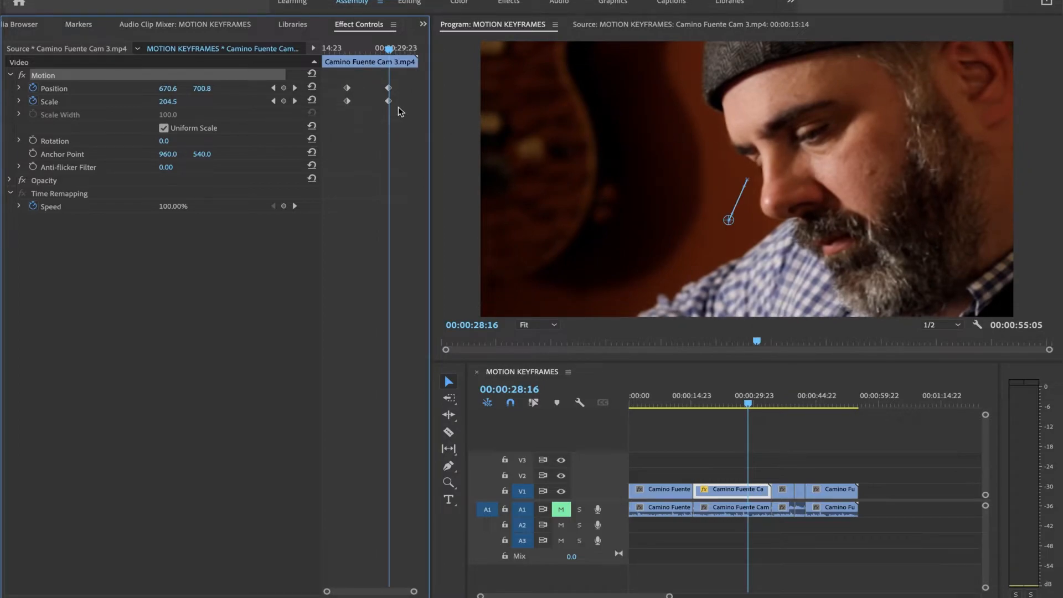
mouse_move(393, 91)
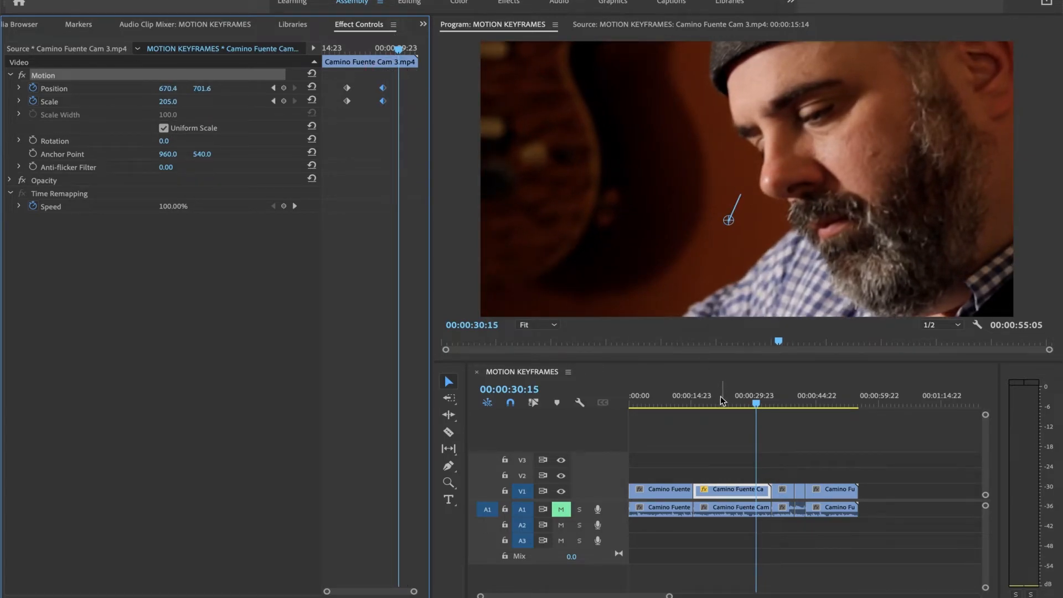
left_click(693, 404)
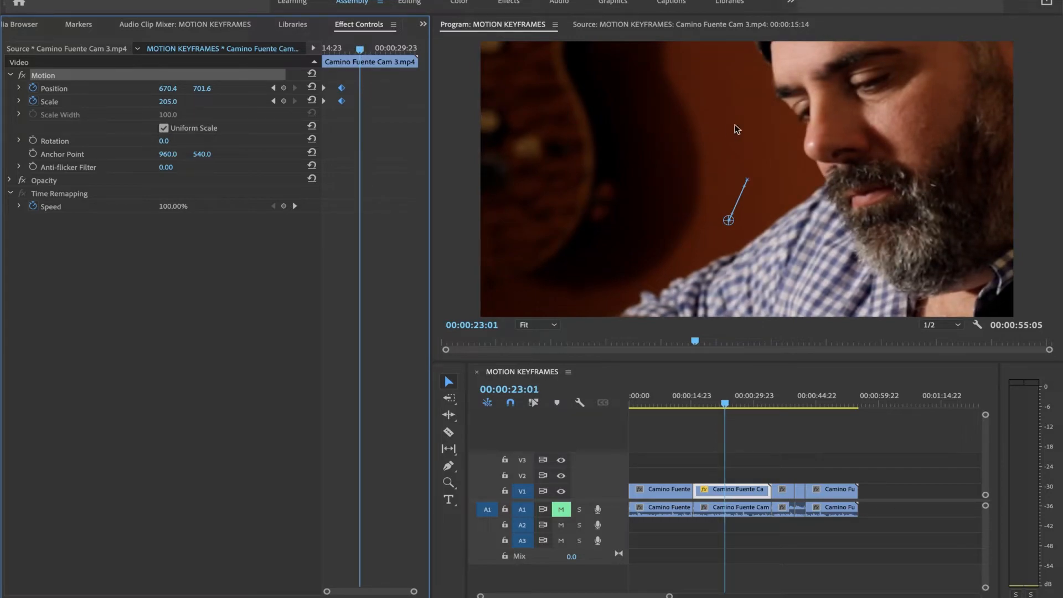
mouse_move(352, 180)
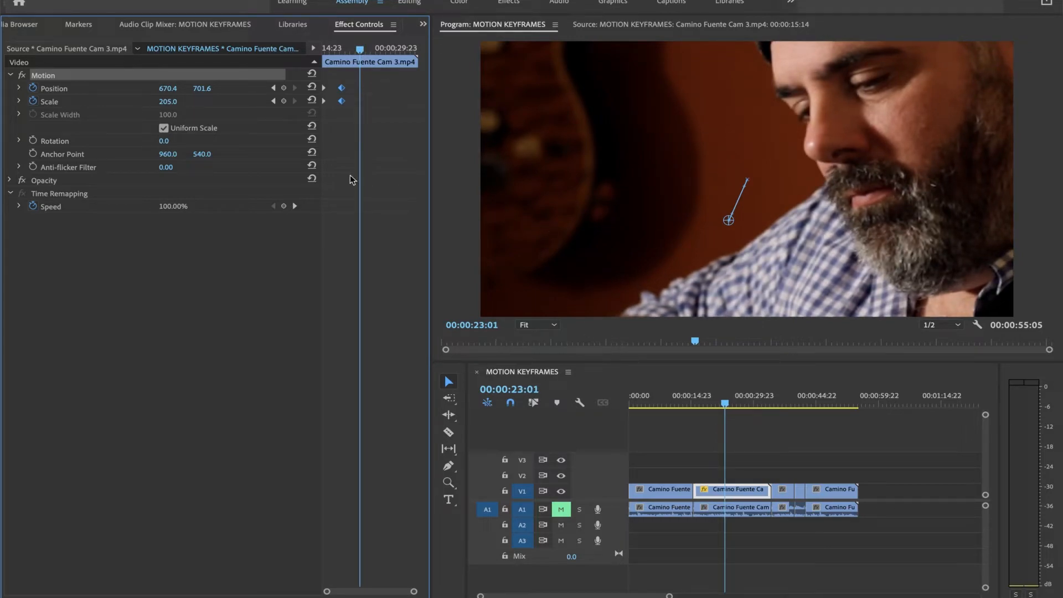
mouse_move(284, 102)
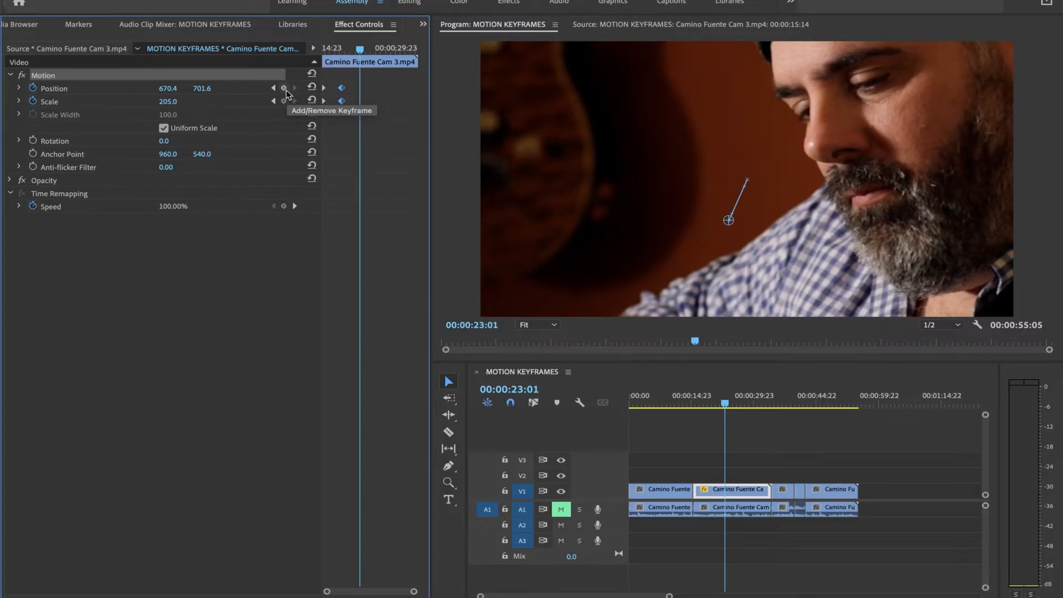
mouse_move(285, 102)
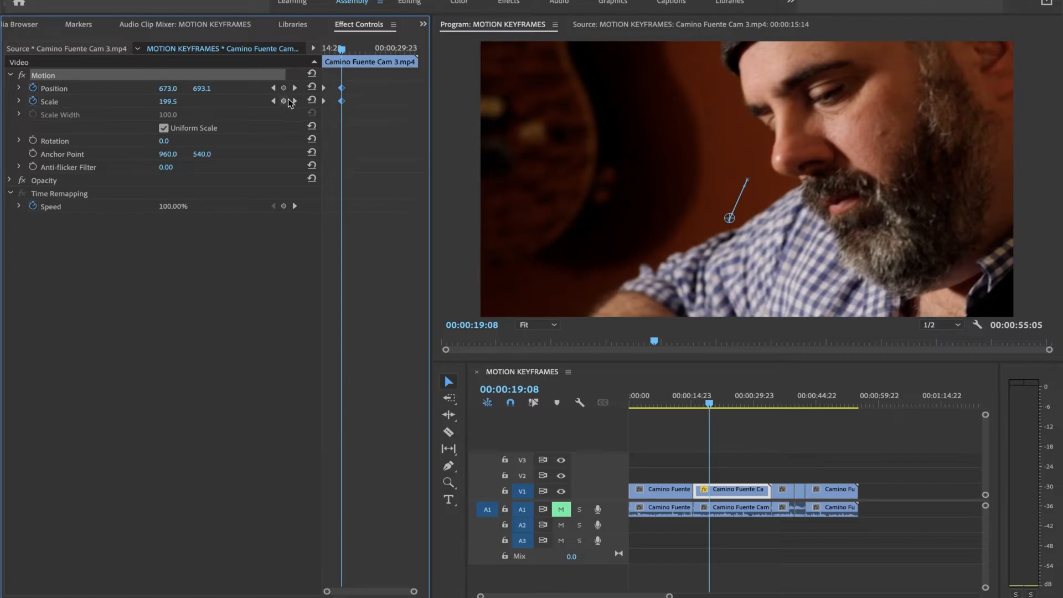
mouse_move(293, 107)
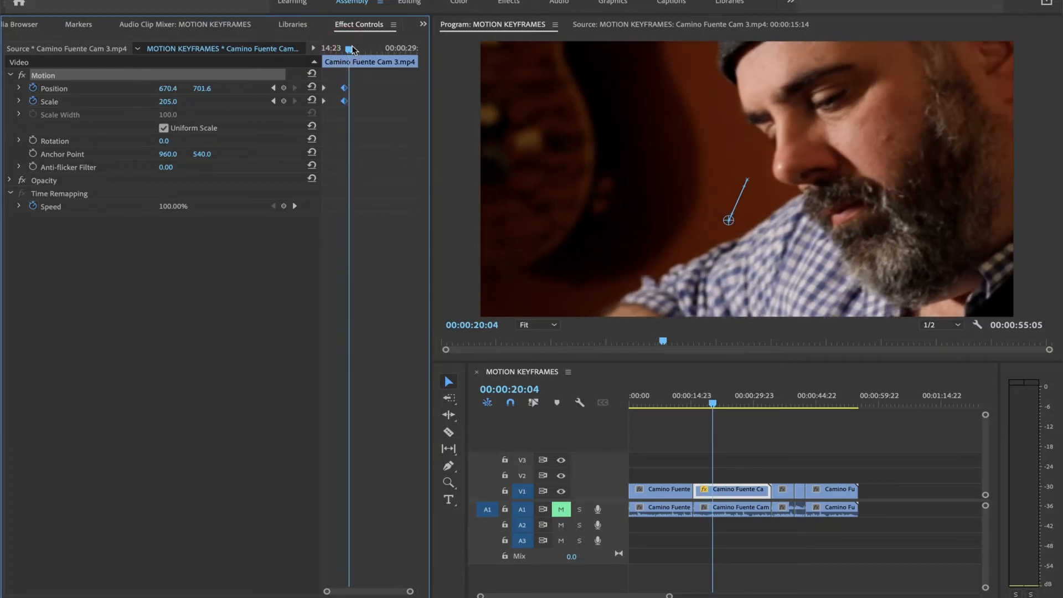
Move the playhead to just after the zoom-in finishes.
left_click(724, 403)
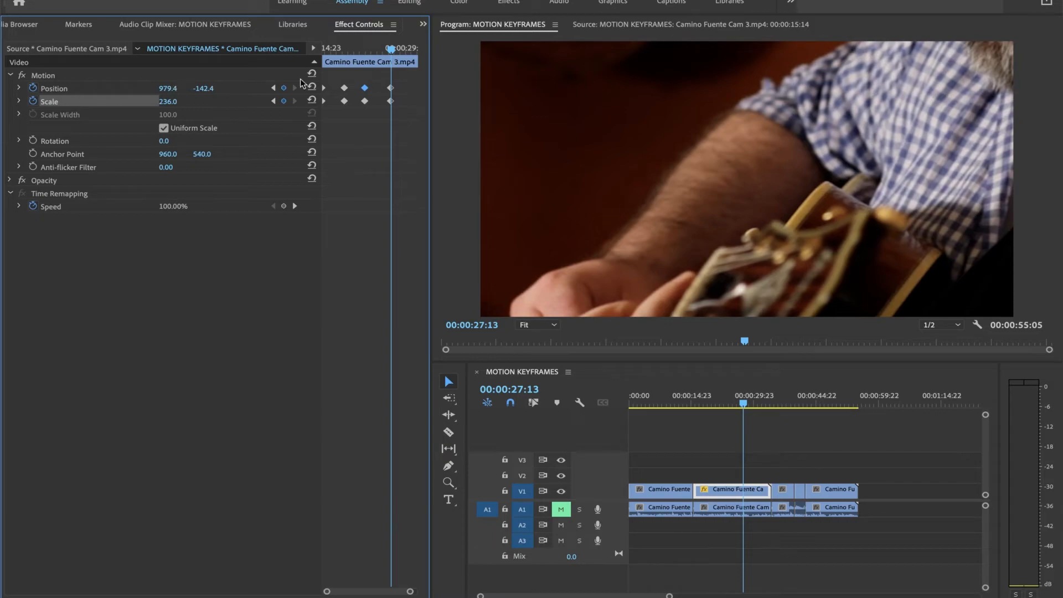
Preview the face-to-hands pan, then shift and enlarge the final framing on the strumming hand.
left_click_drag(744, 404, 716, 404)
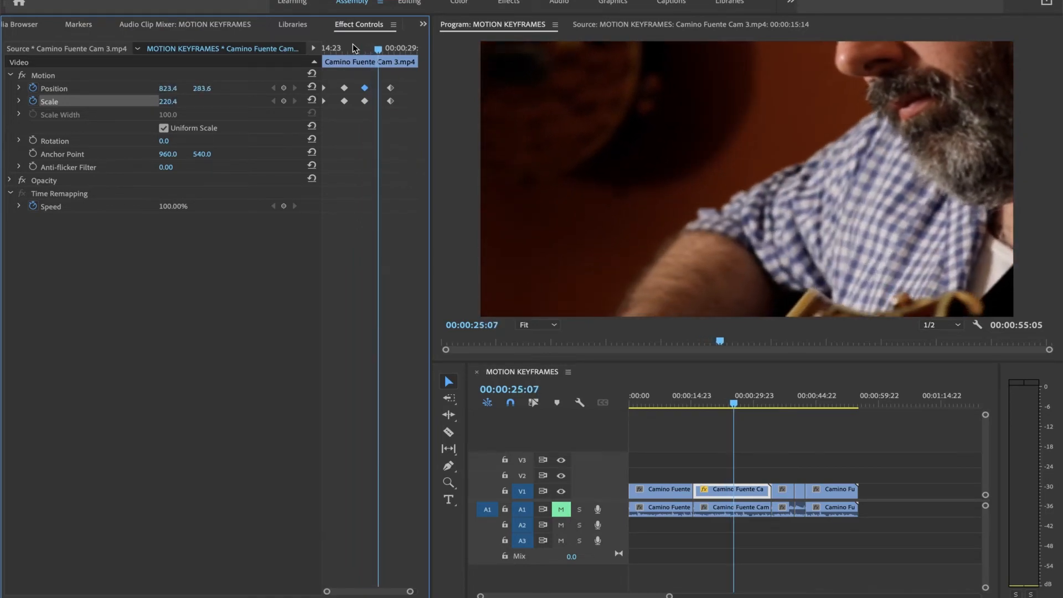
left_click(741, 405)
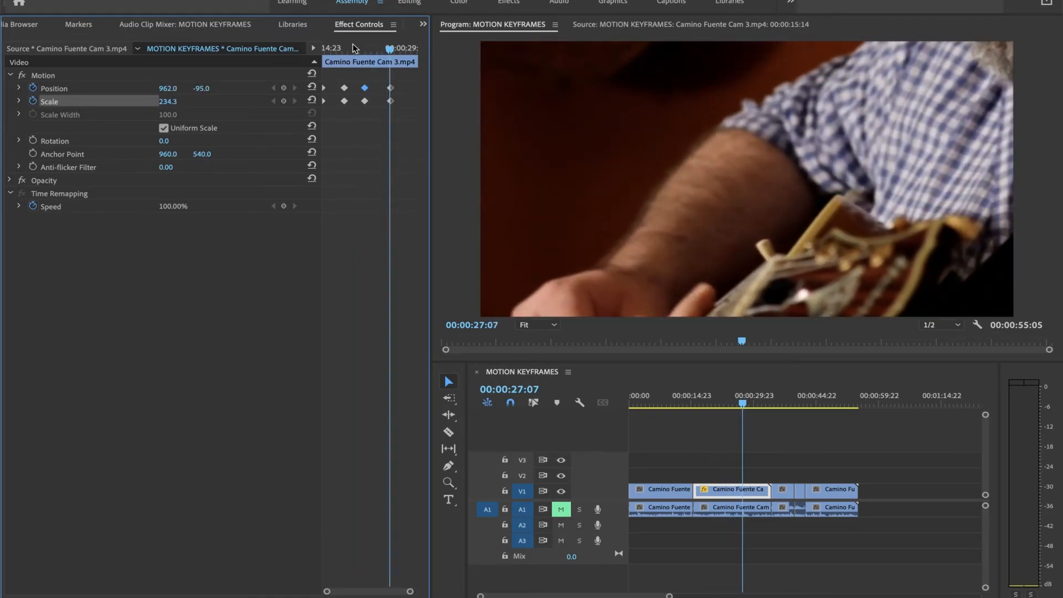
left_click_drag(742, 403, 751, 403)
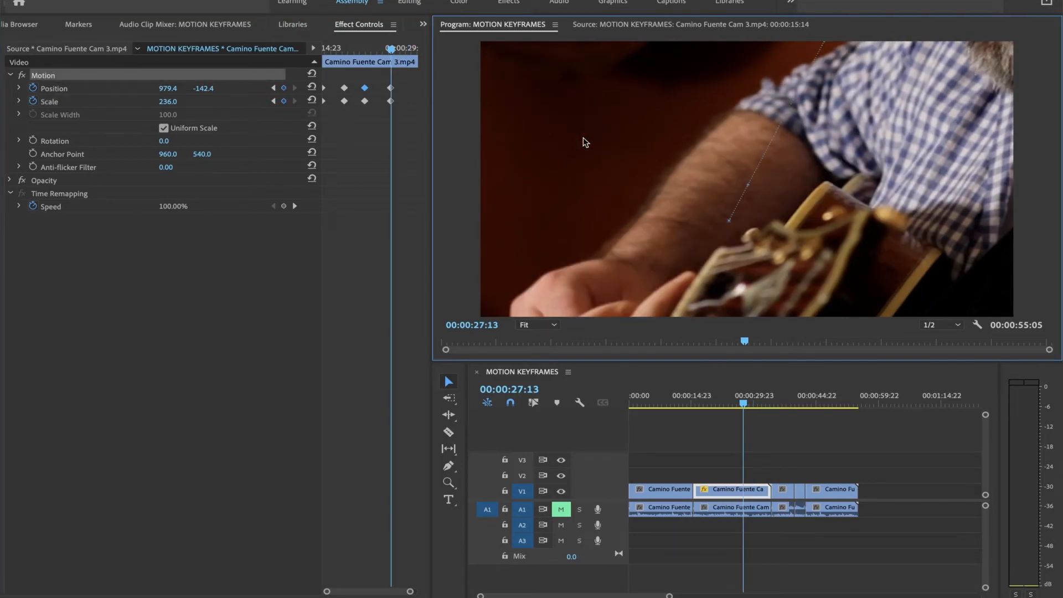
left_click_drag(586, 141, 636, 138)
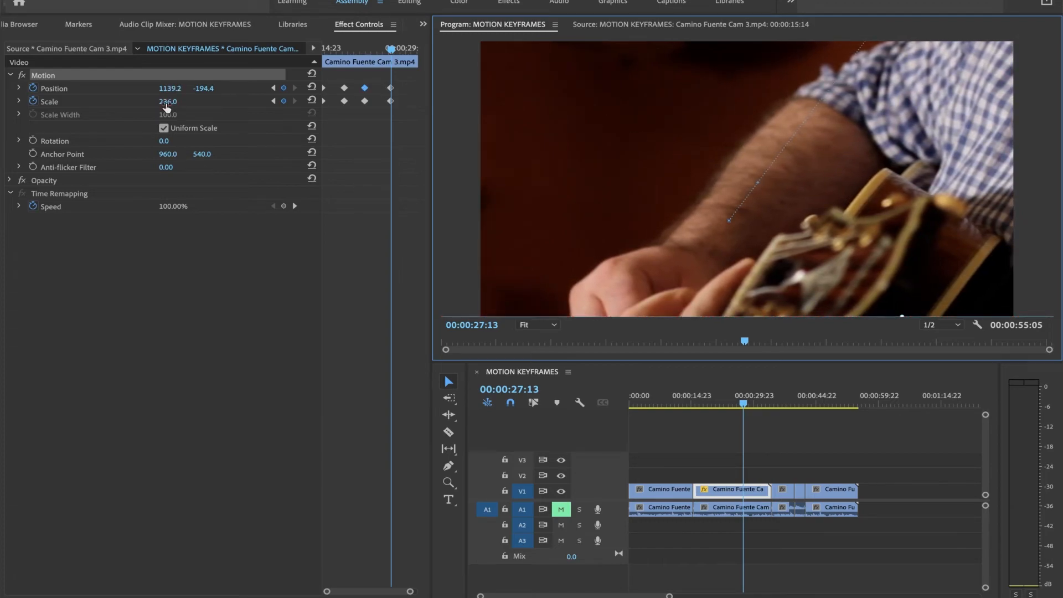
left_click_drag(167, 101, 197, 101)
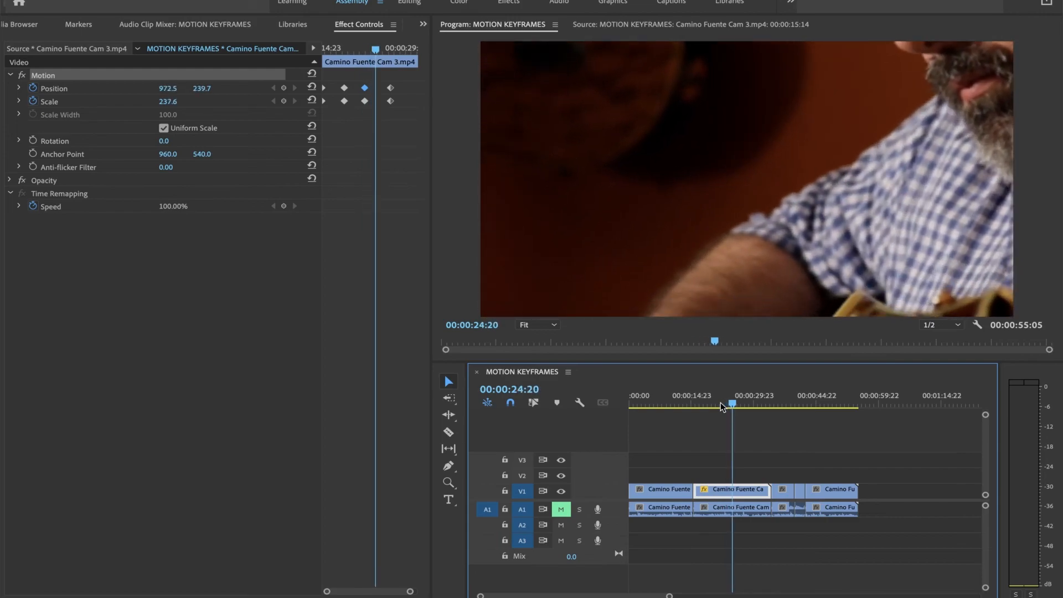
left_click(729, 405)
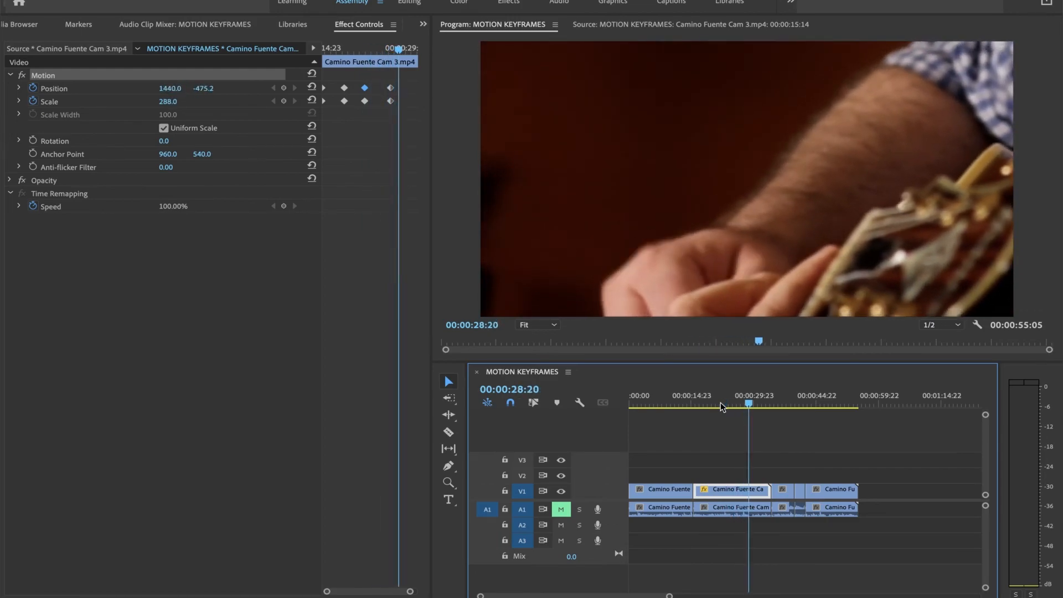
left_click(746, 410)
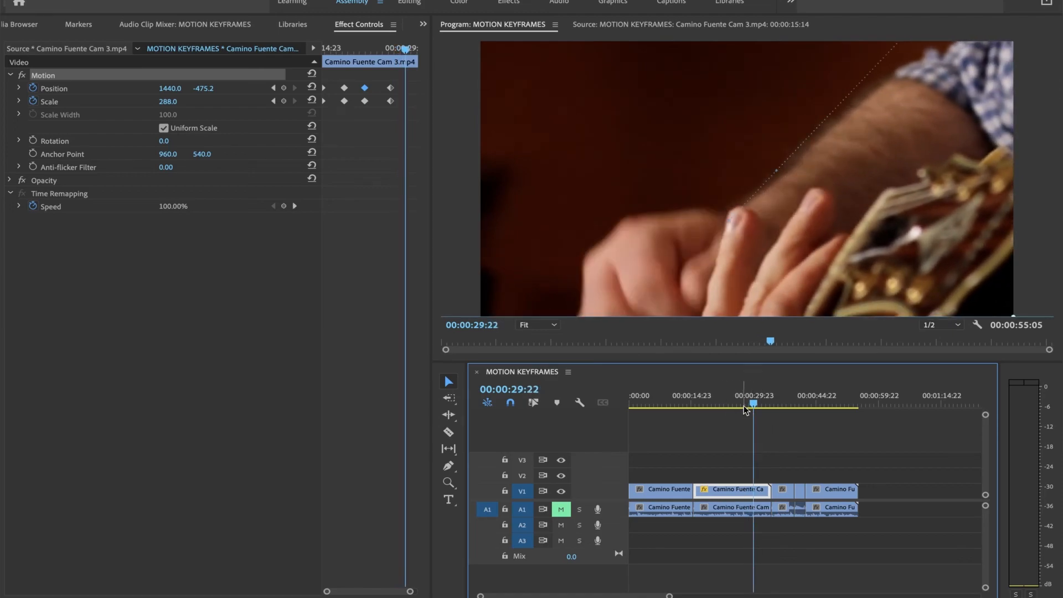
left_click(694, 409)
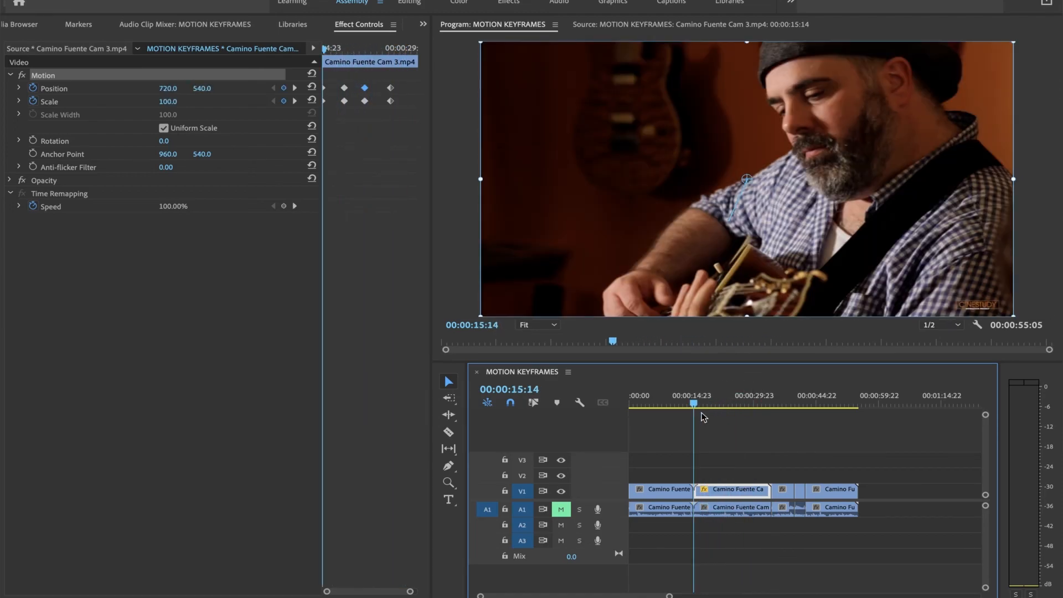